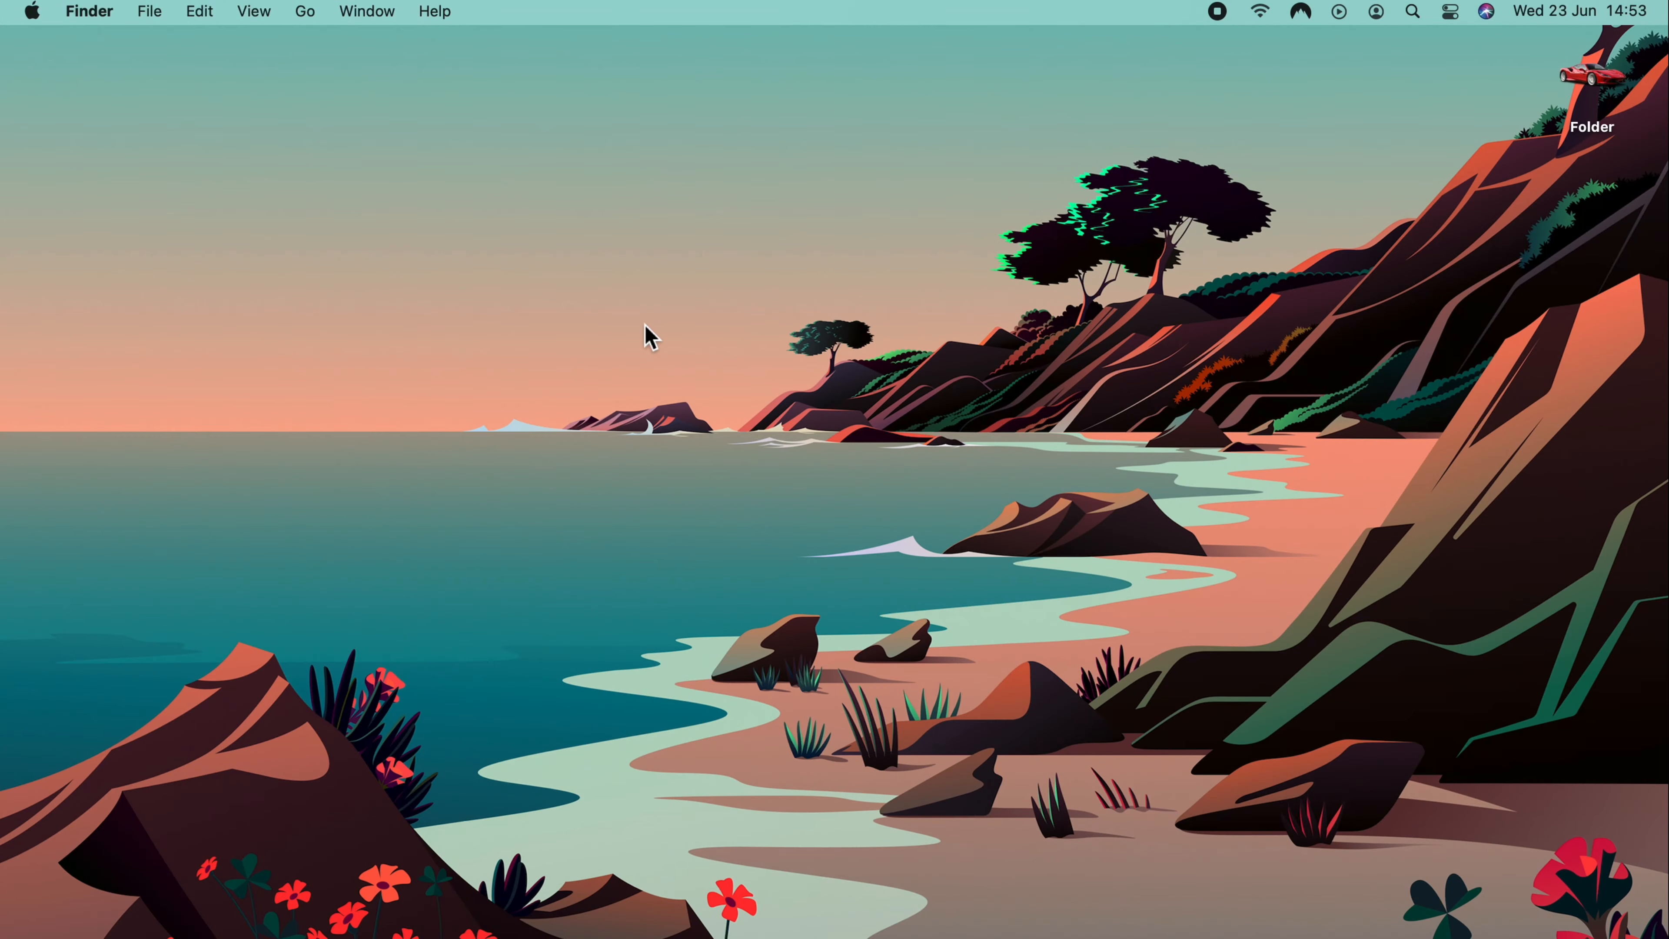
pyautogui.moveTo(154, 58)
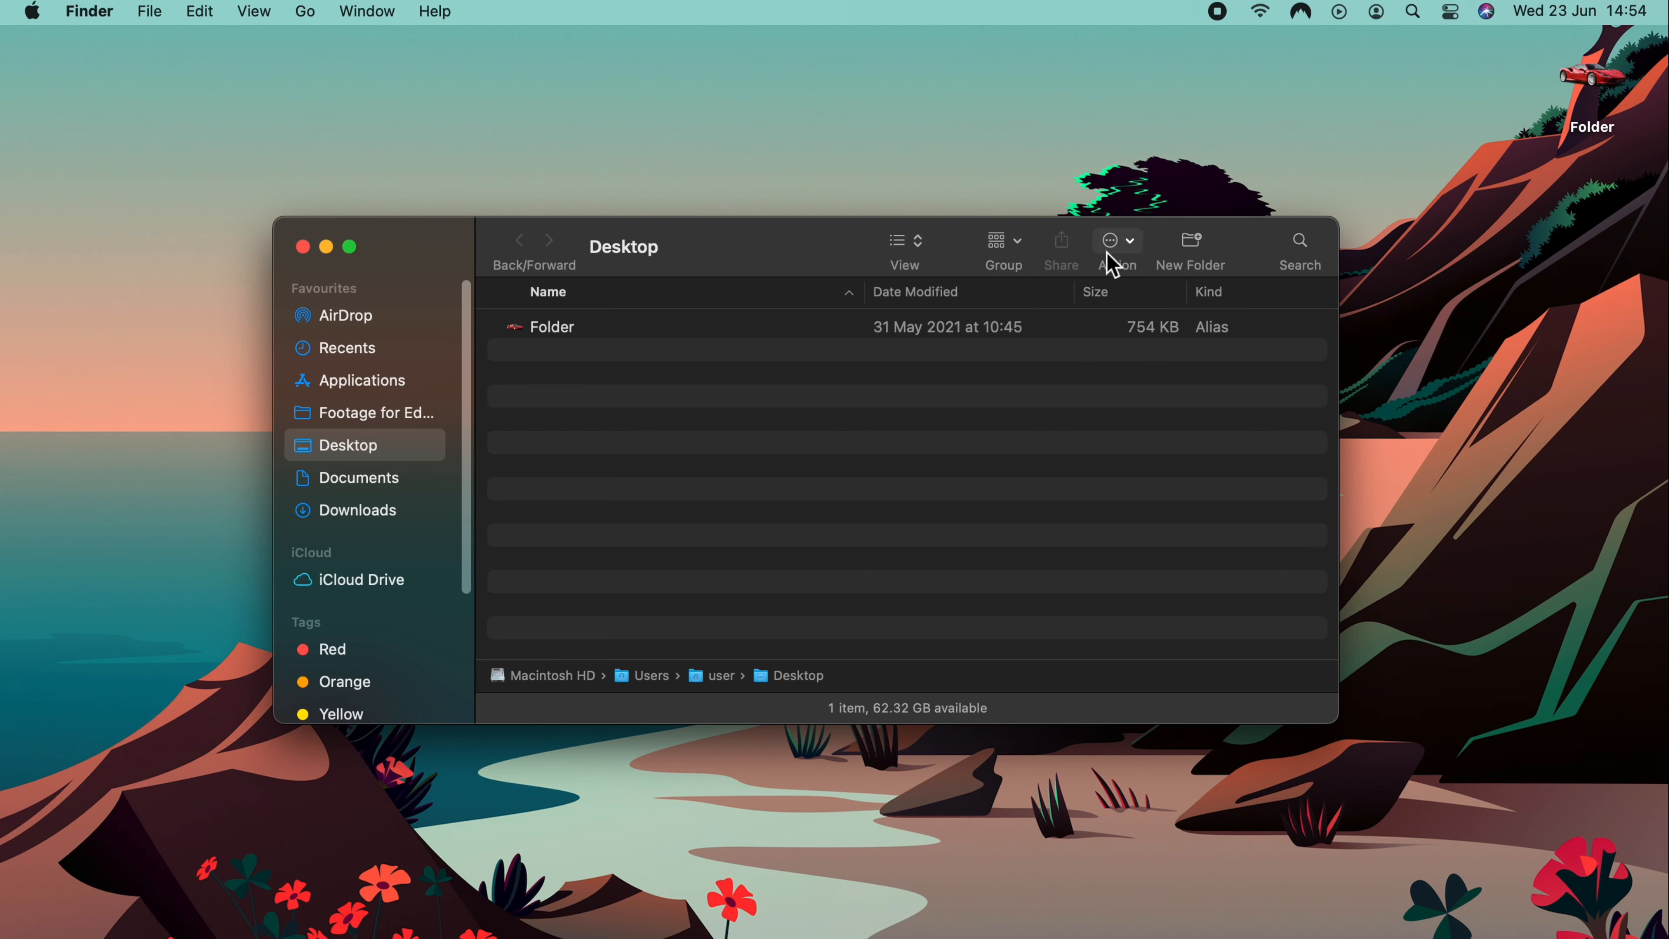
pyautogui.moveTo(904, 245)
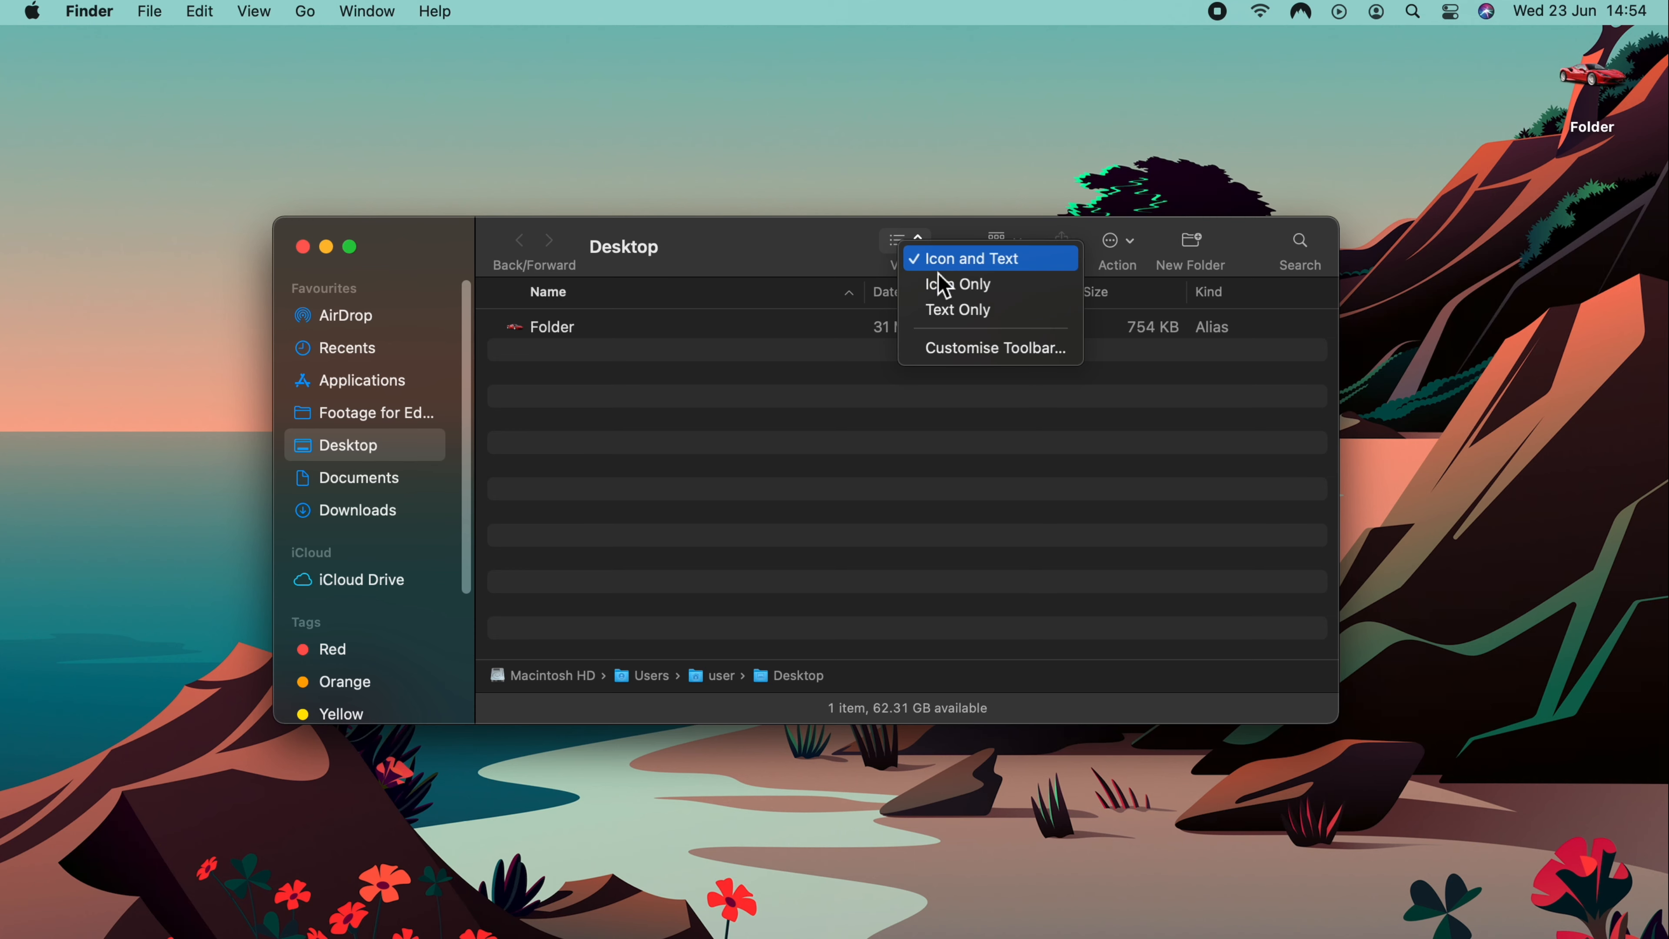
# Step: Bring up the toolbar customisation sheet for the Desktop window
pyautogui.click(968, 257)
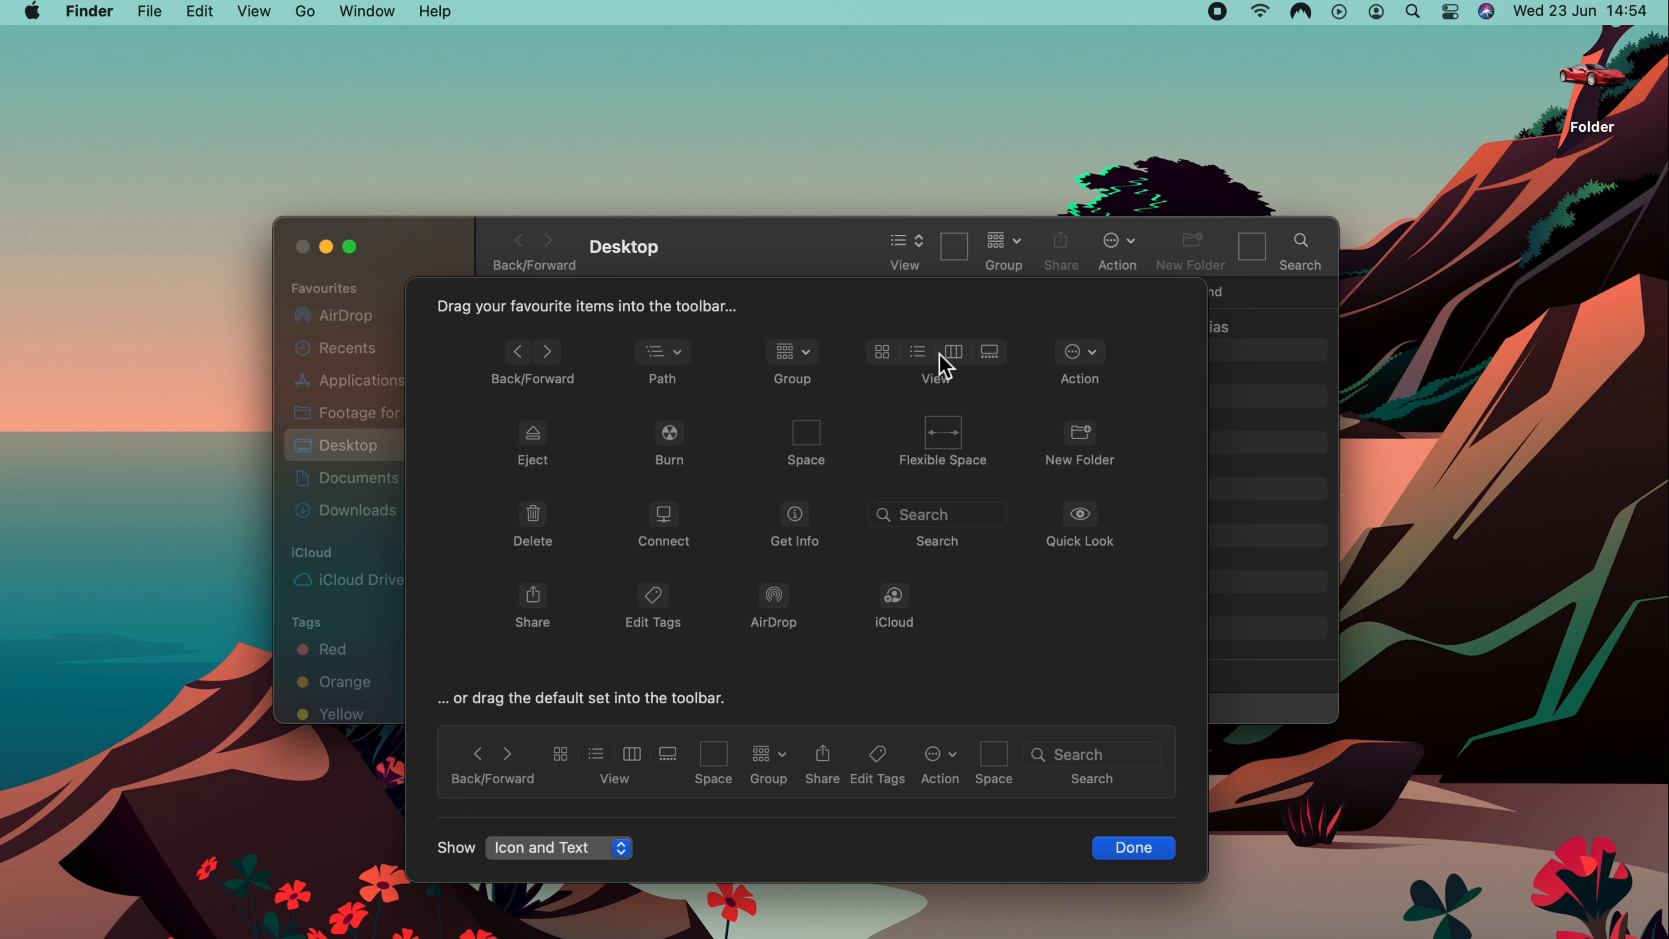
pyautogui.moveTo(622, 483)
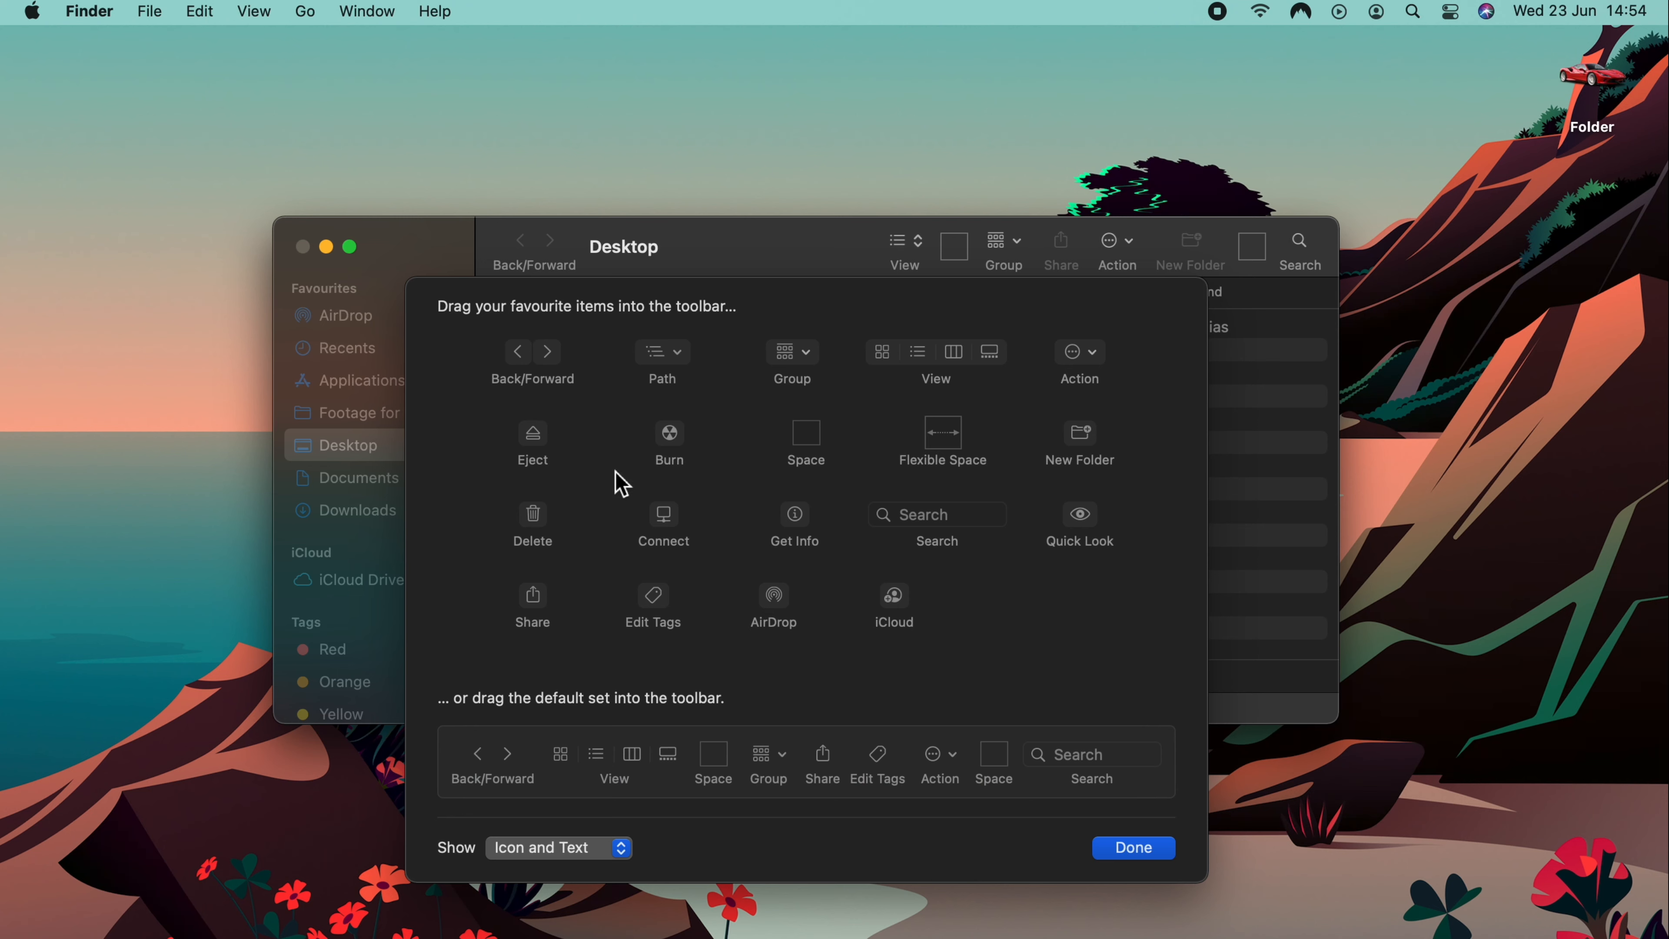
pyautogui.moveTo(803, 535)
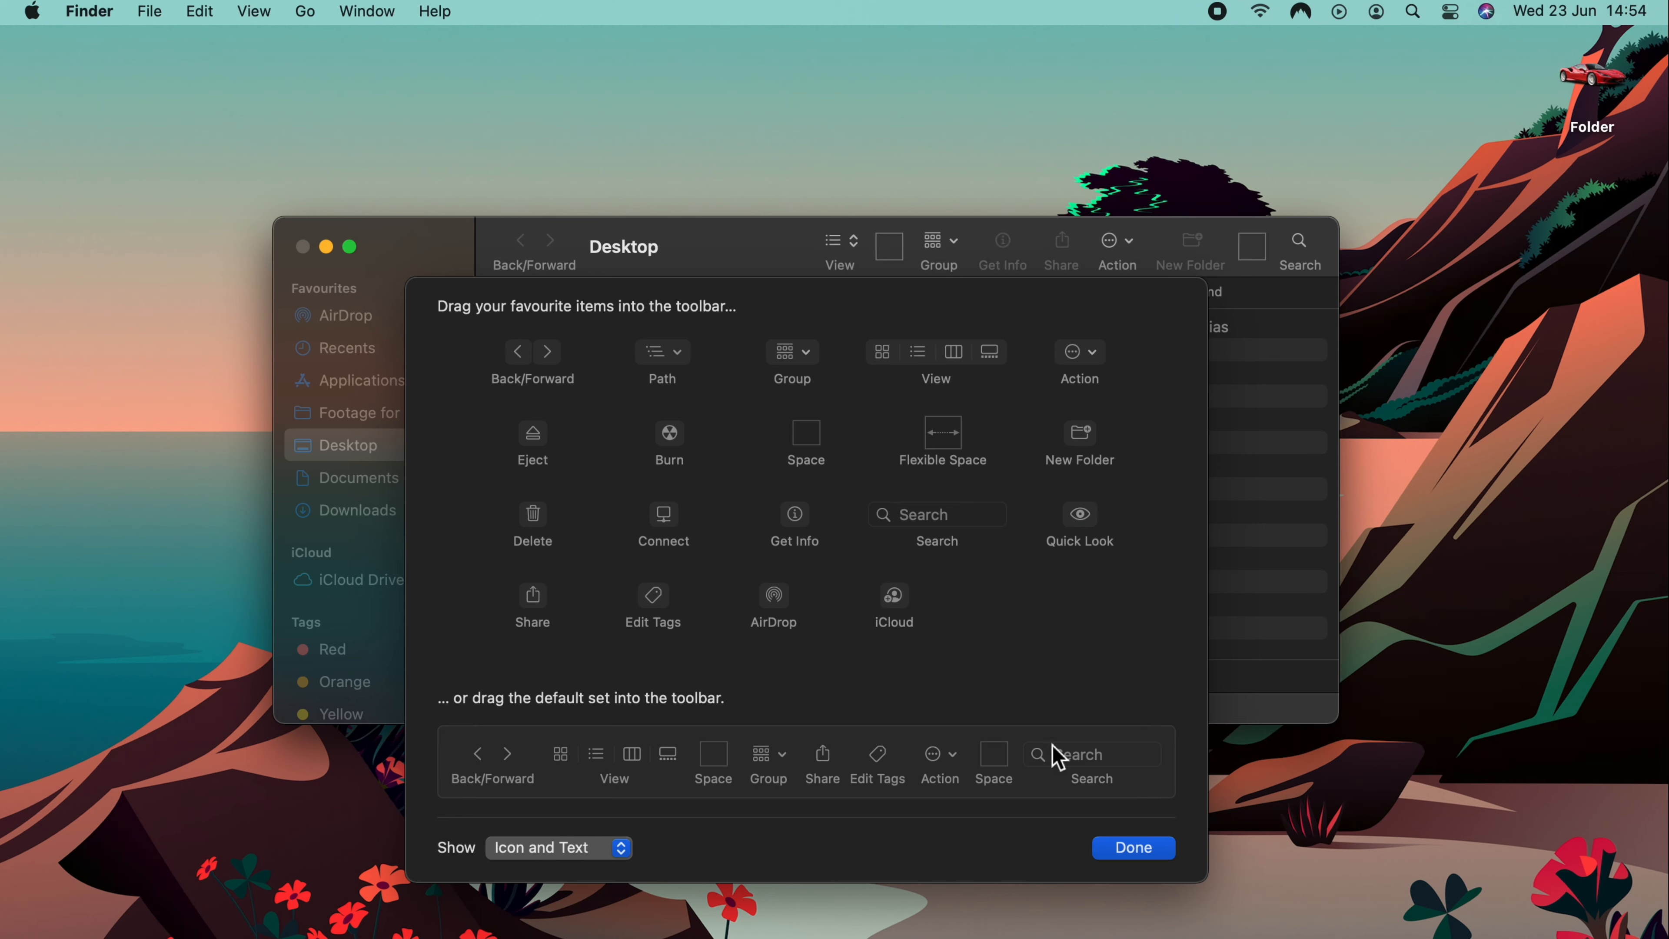
# Step: Confirm the toolbar with the Get Info button and Icon and Text labels
pyautogui.click(1132, 848)
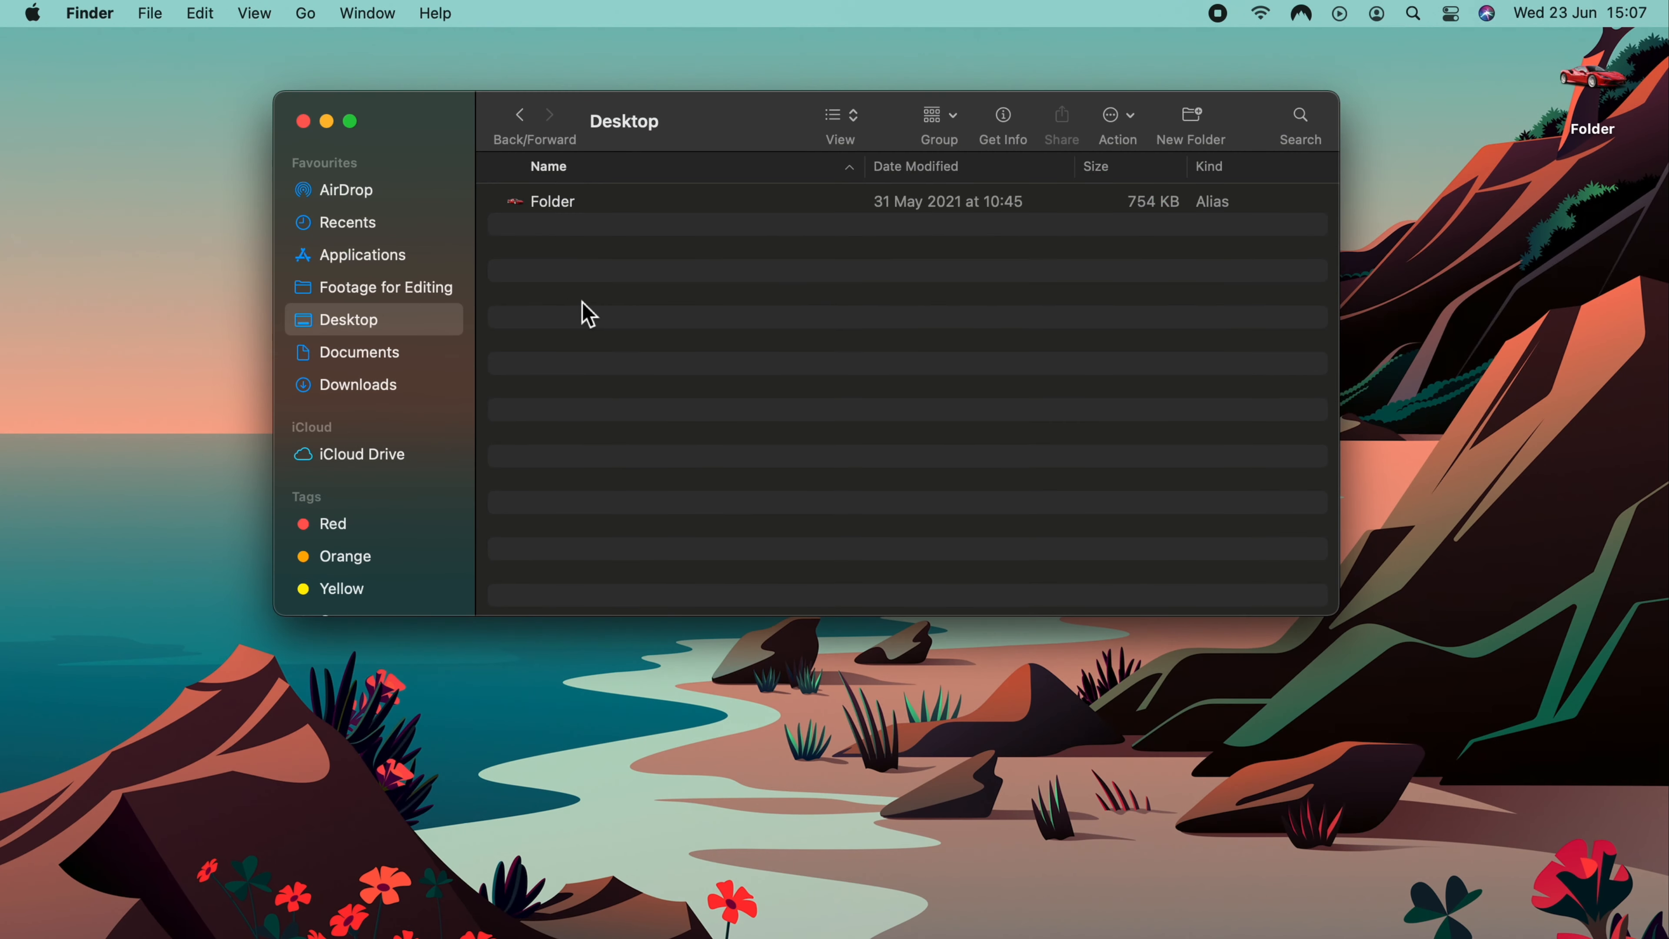
# Step: In System Preferences > General, set Show scroll bars to Always
pyautogui.scroll(-3)
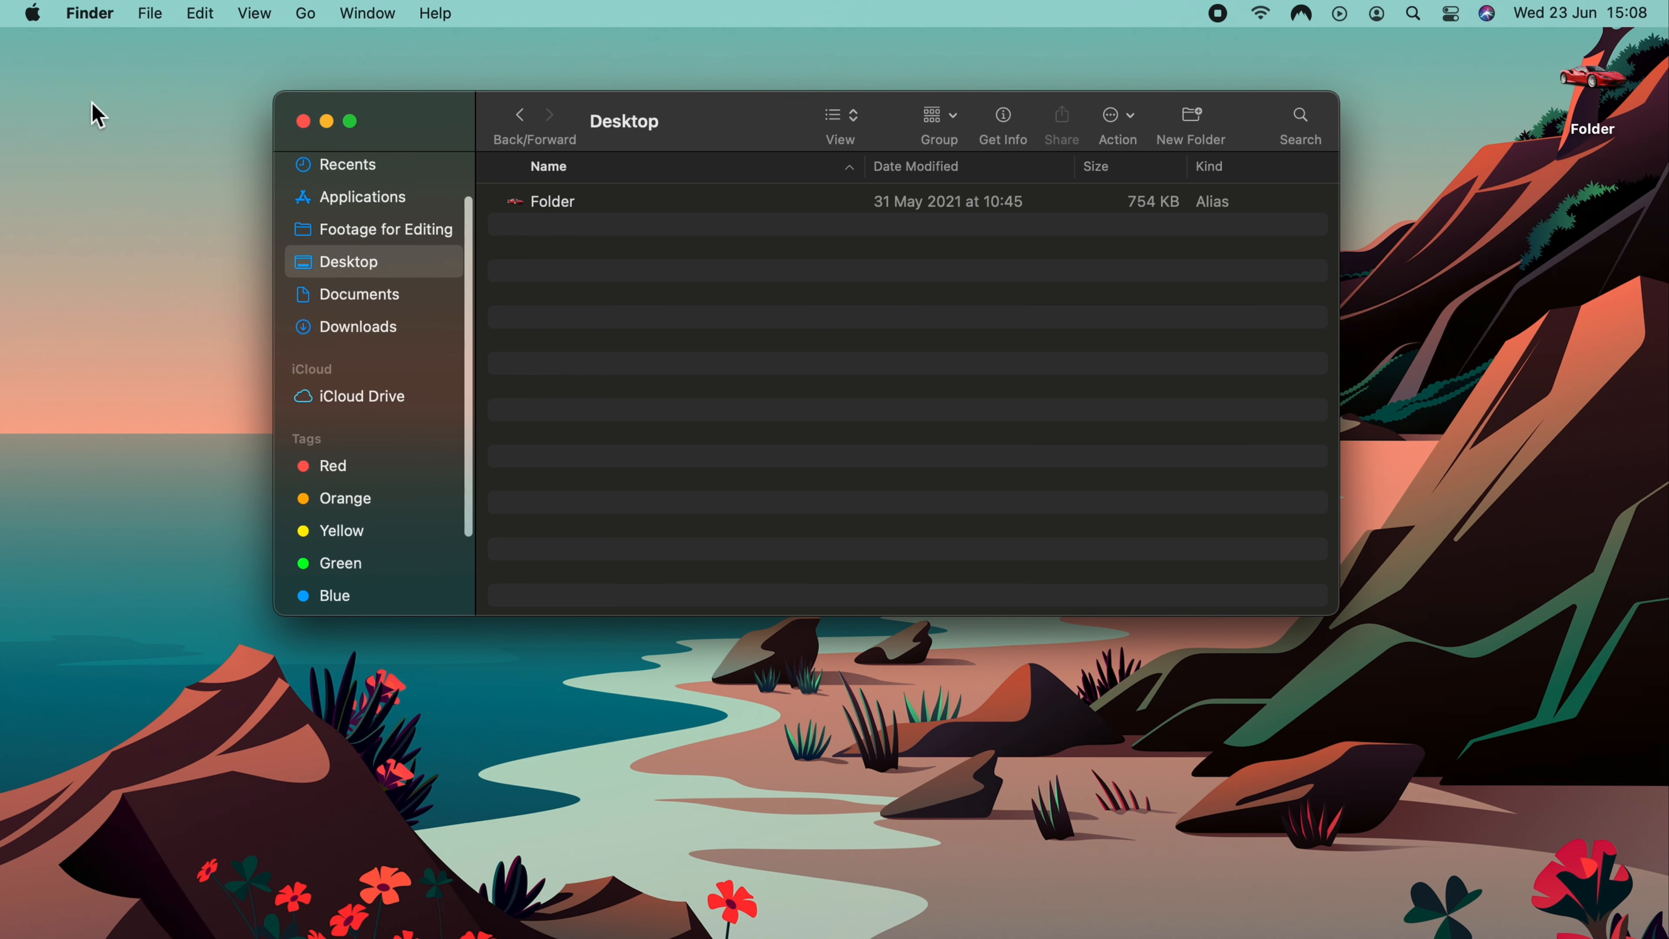
pyautogui.click(31, 13)
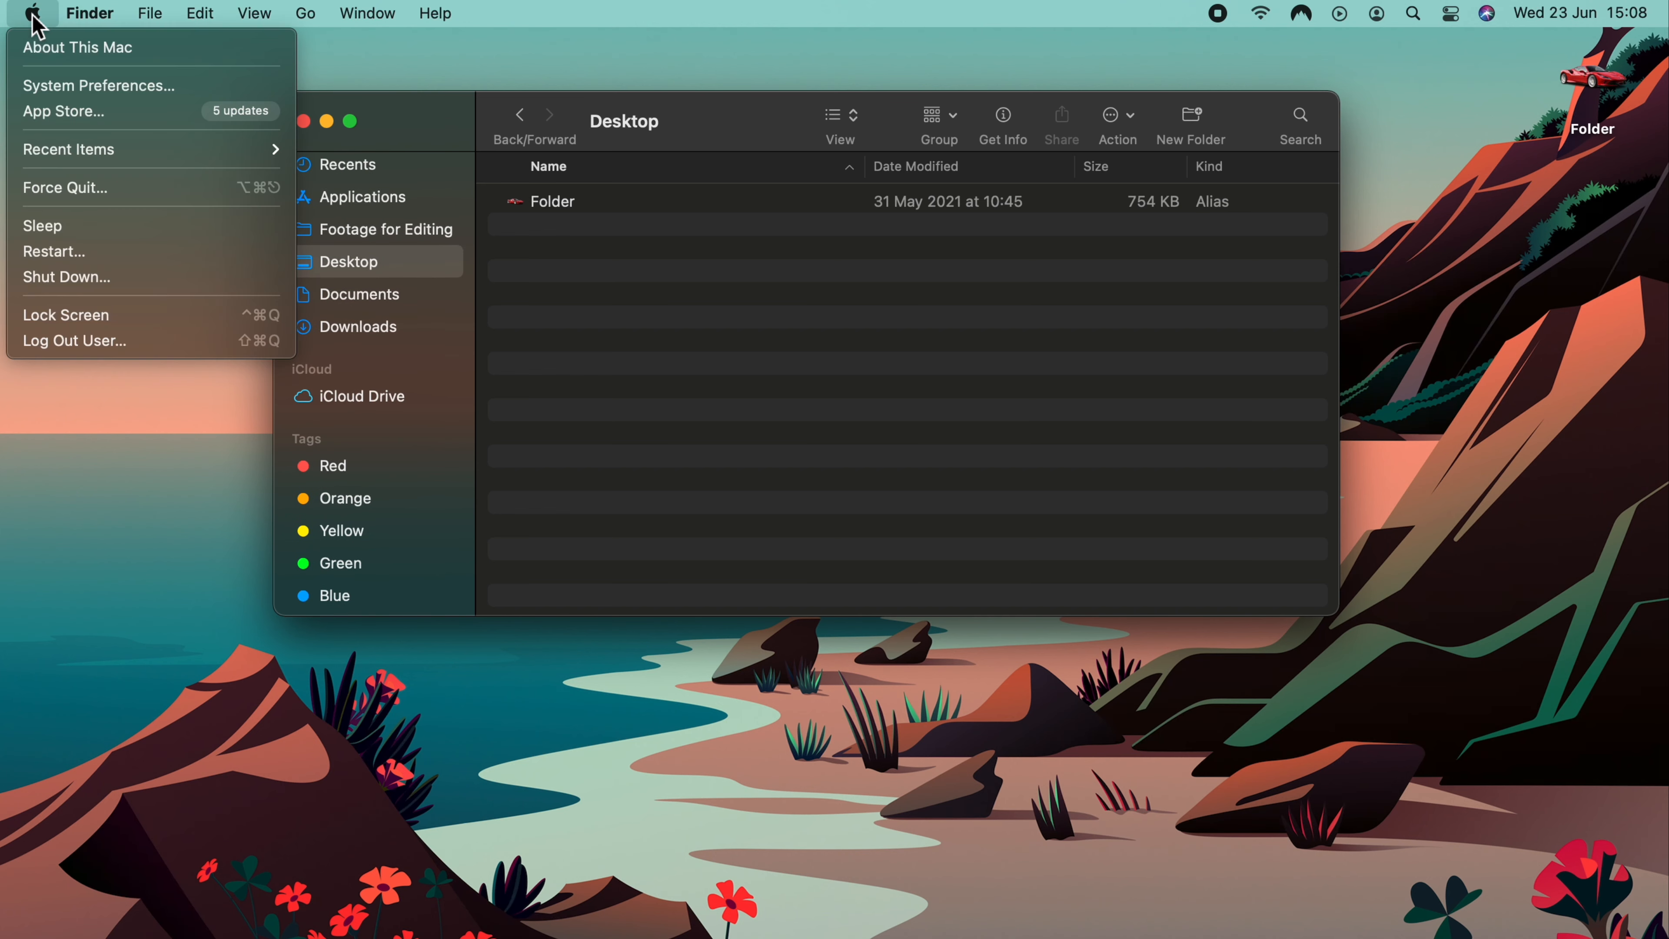
pyautogui.moveTo(127, 112)
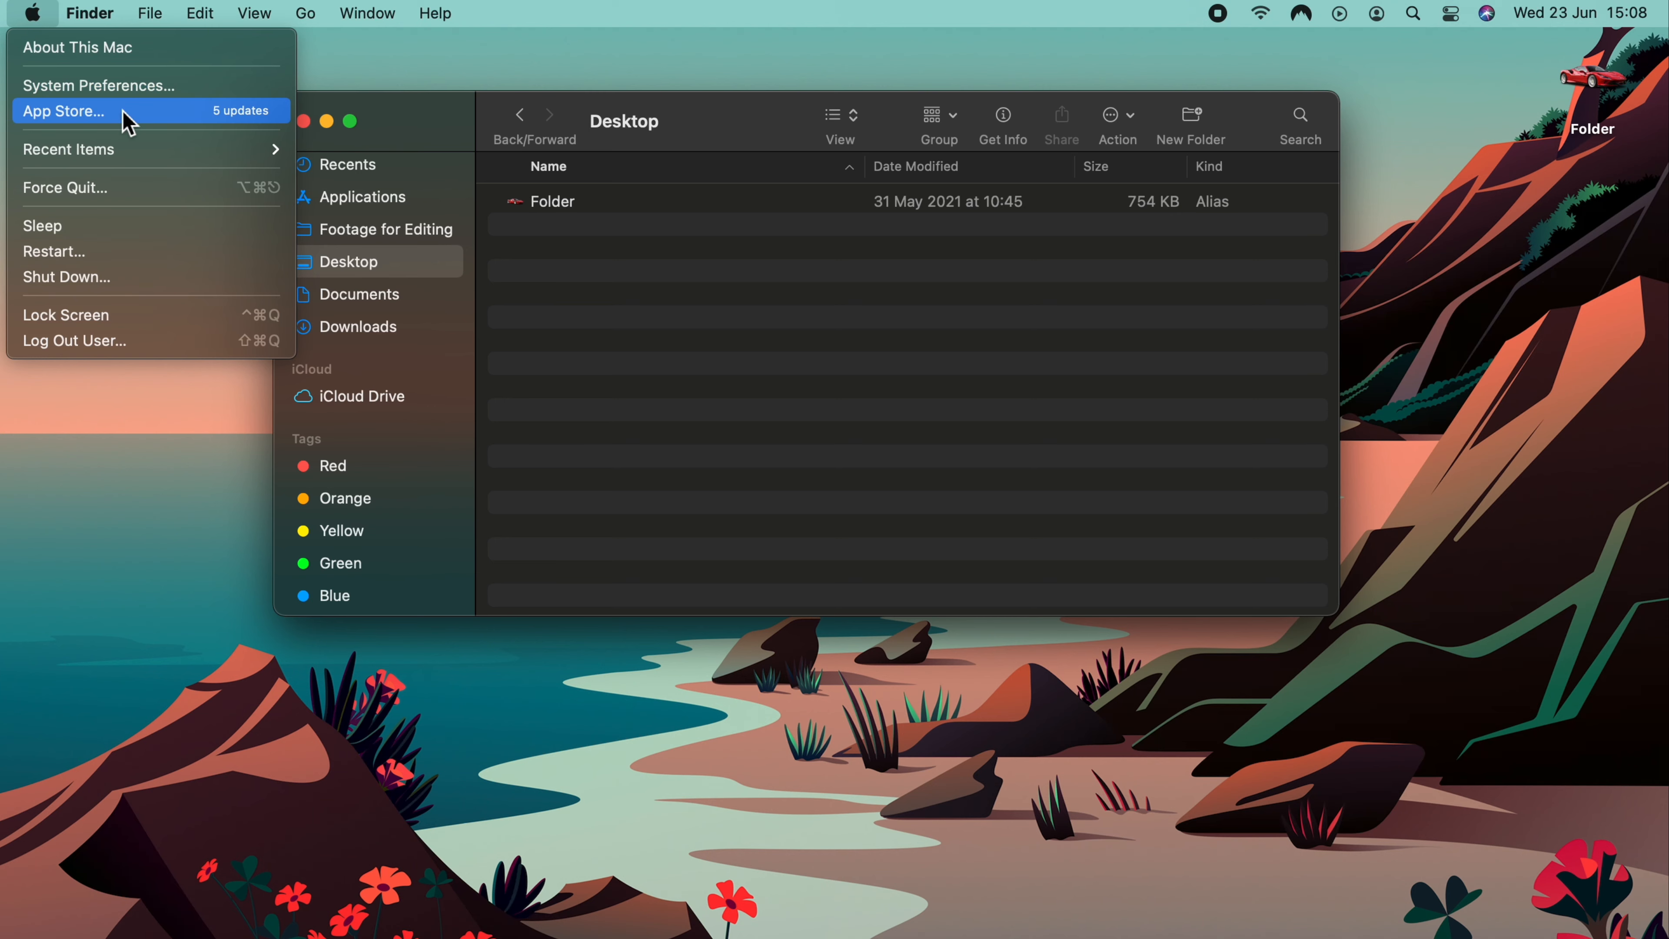
pyautogui.click(96, 85)
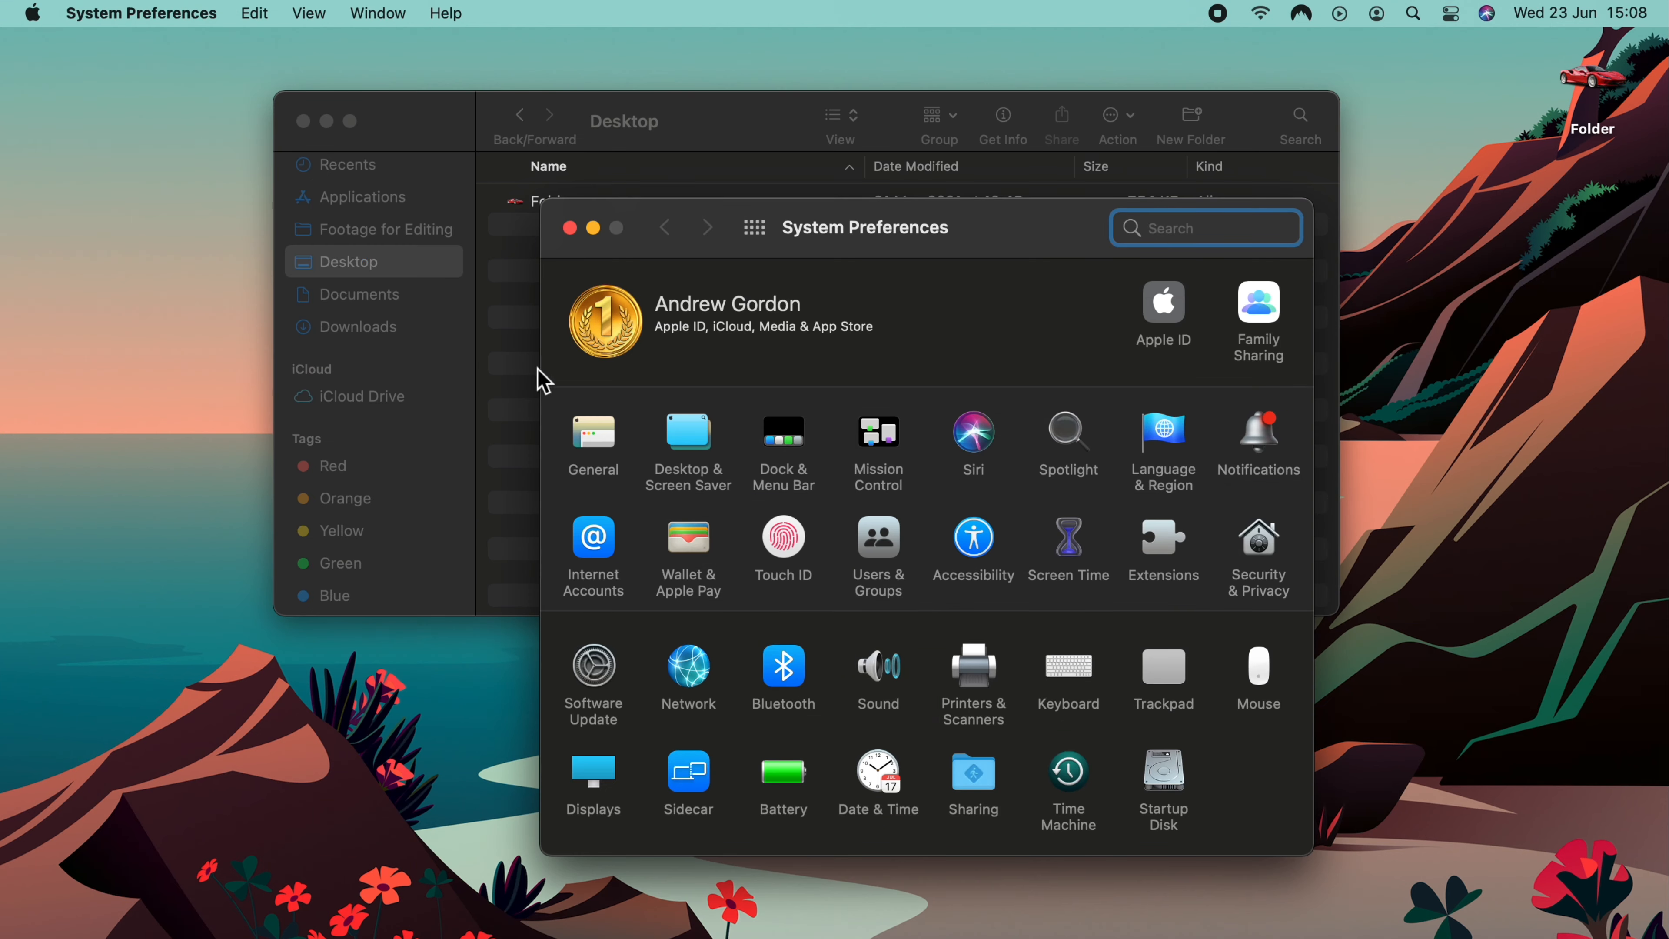
pyautogui.click(593, 435)
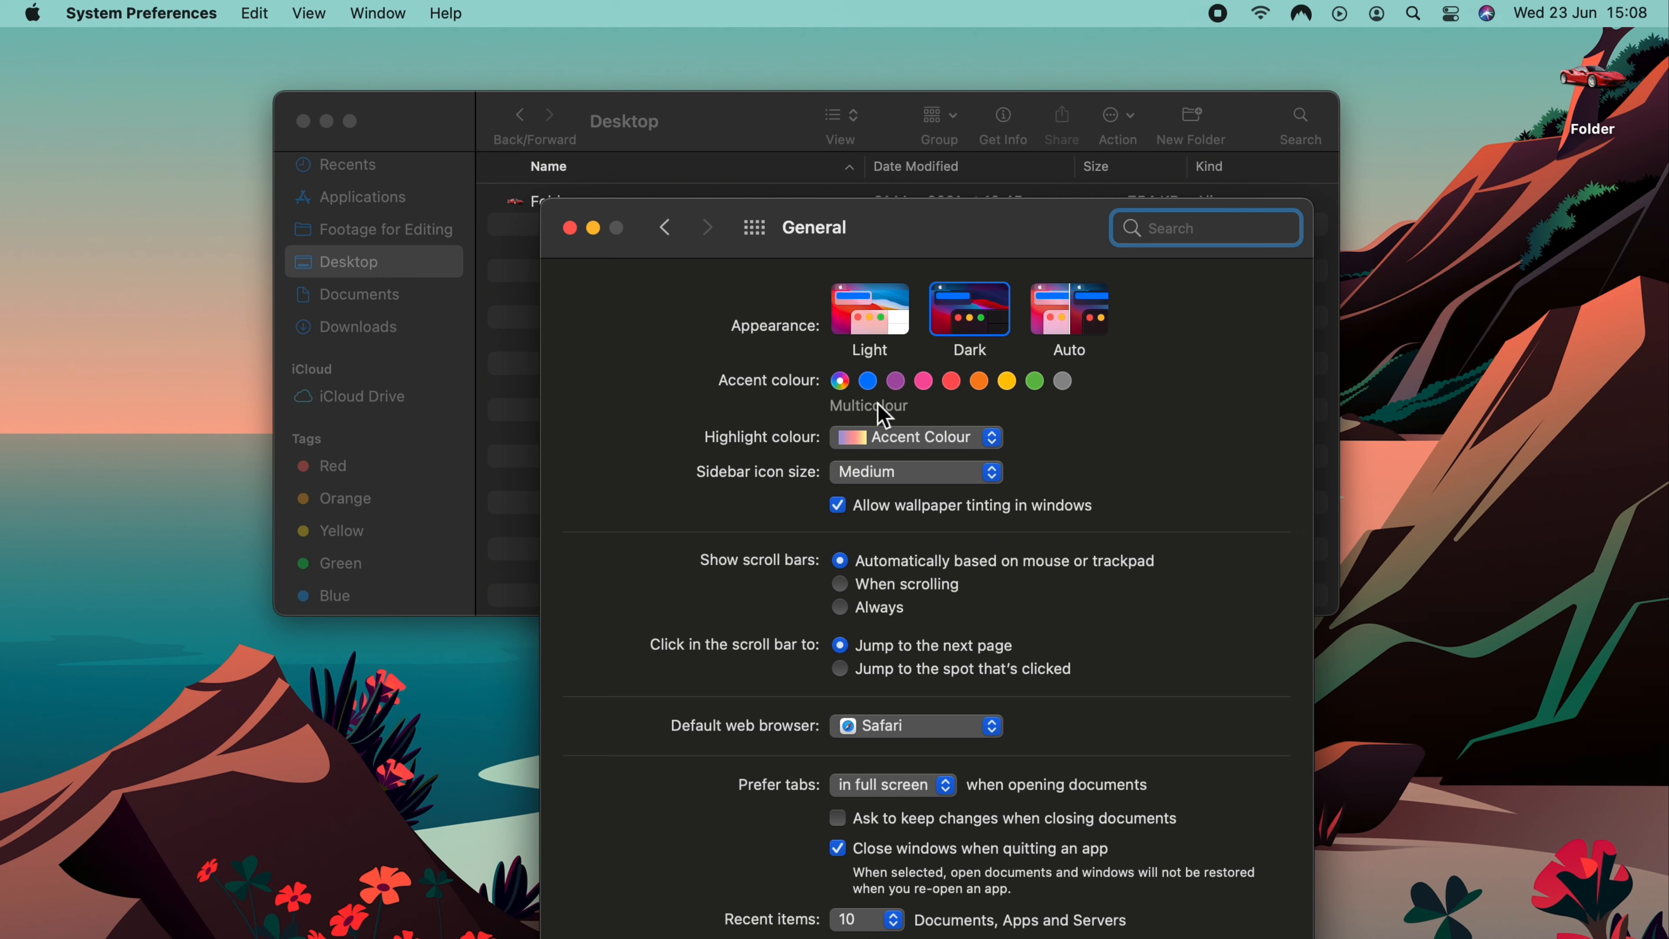
pyautogui.moveTo(795, 584)
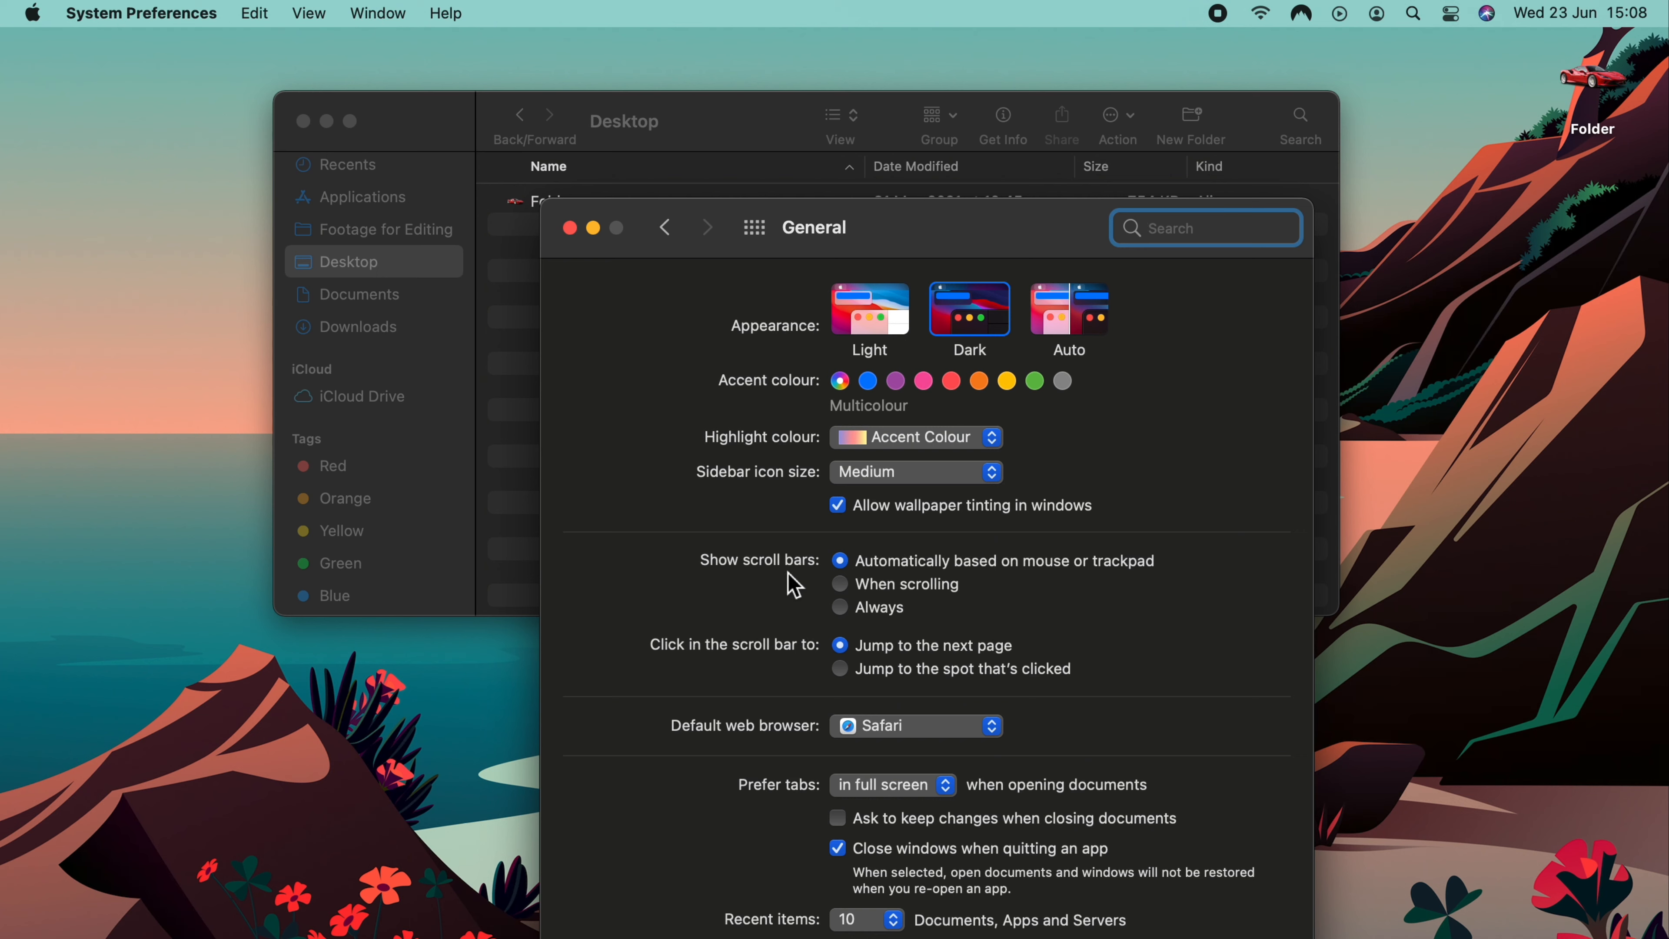
pyautogui.click(840, 607)
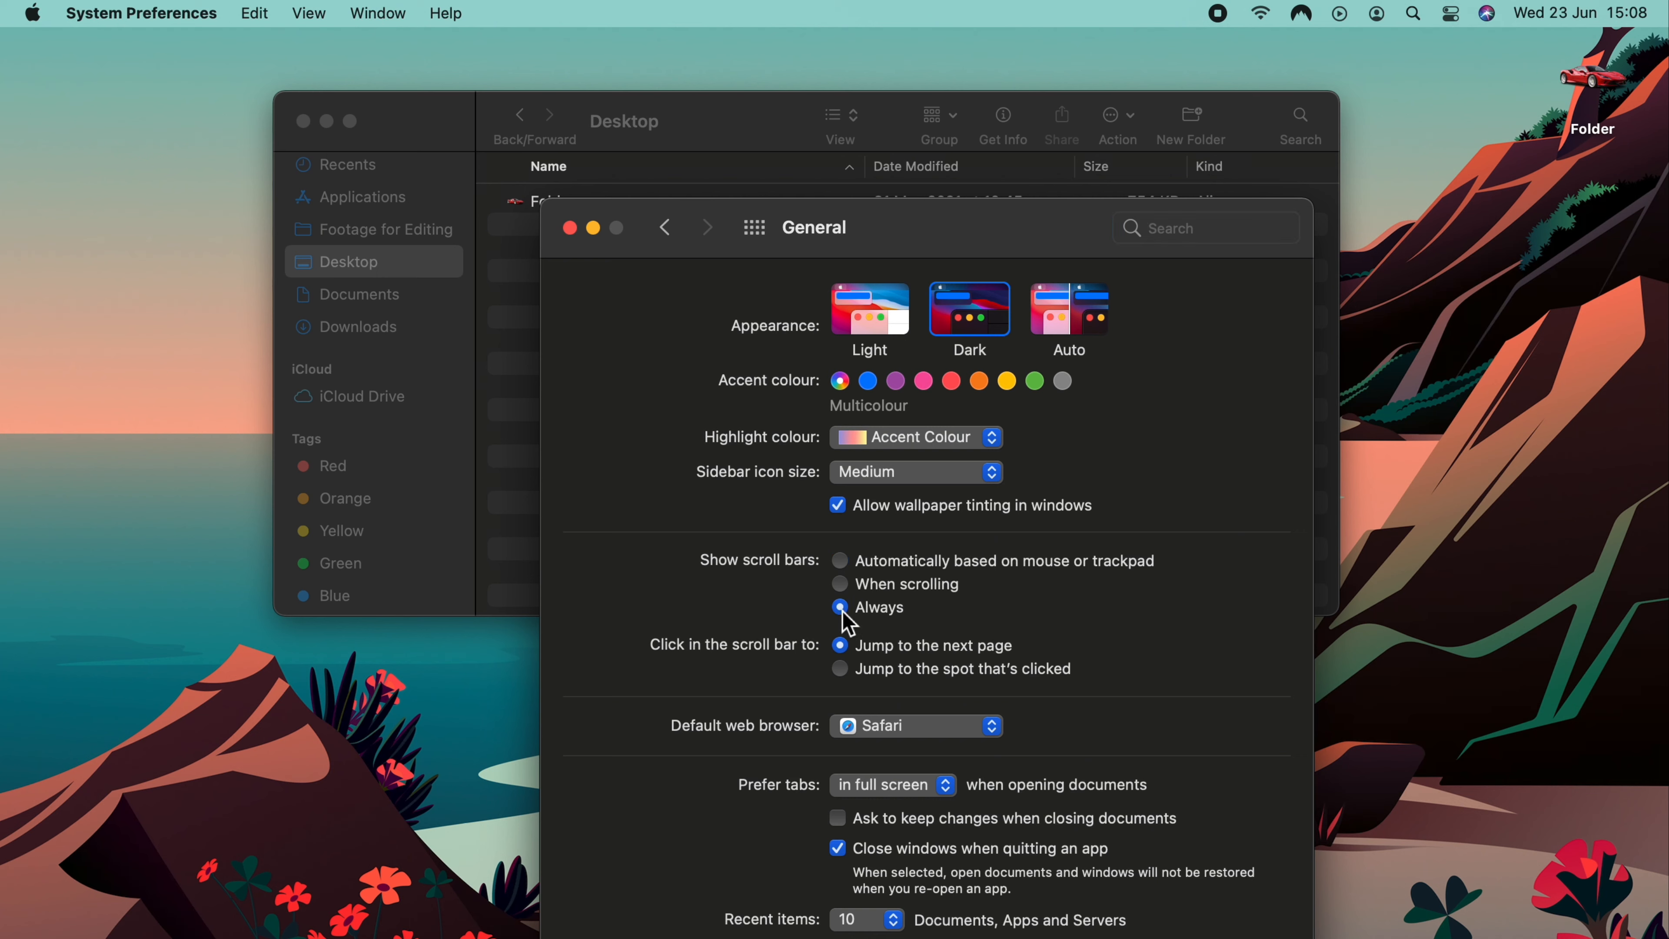